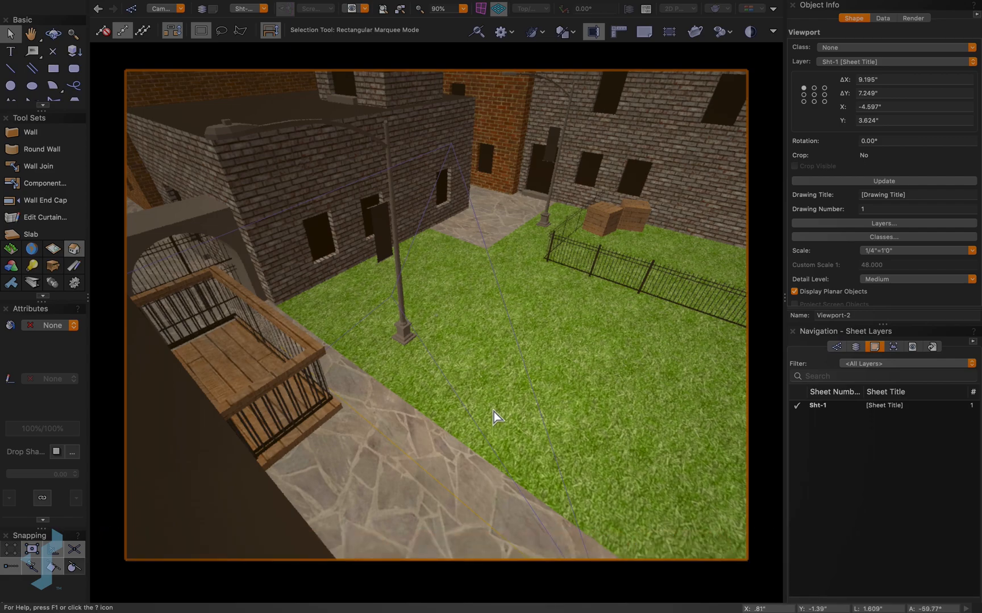
Step: Enter Edit Crop mode on the courtyard render viewport from its context menu
right_click(497, 418)
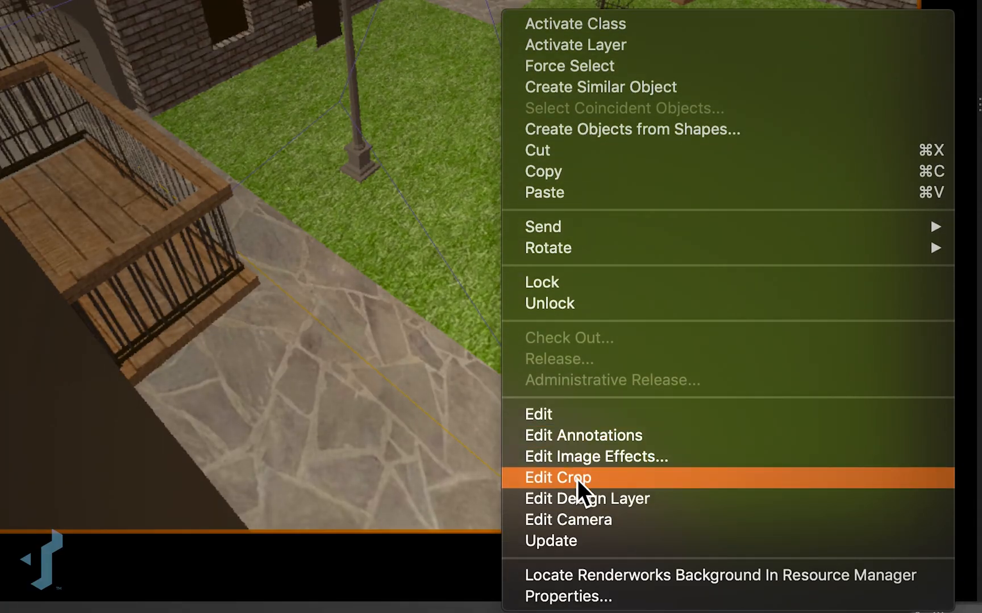
left_click(556, 477)
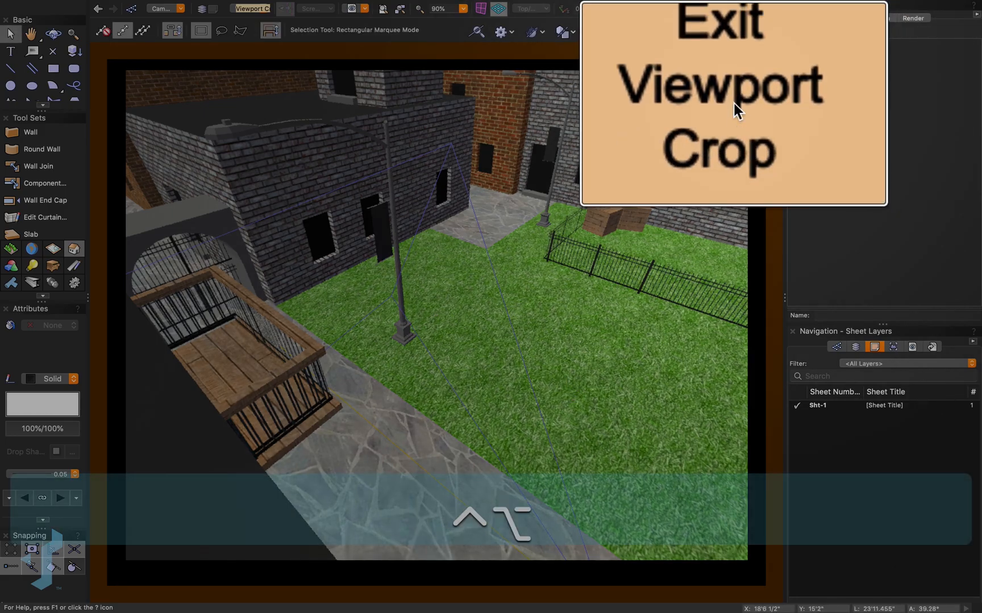
left_click(720, 84)
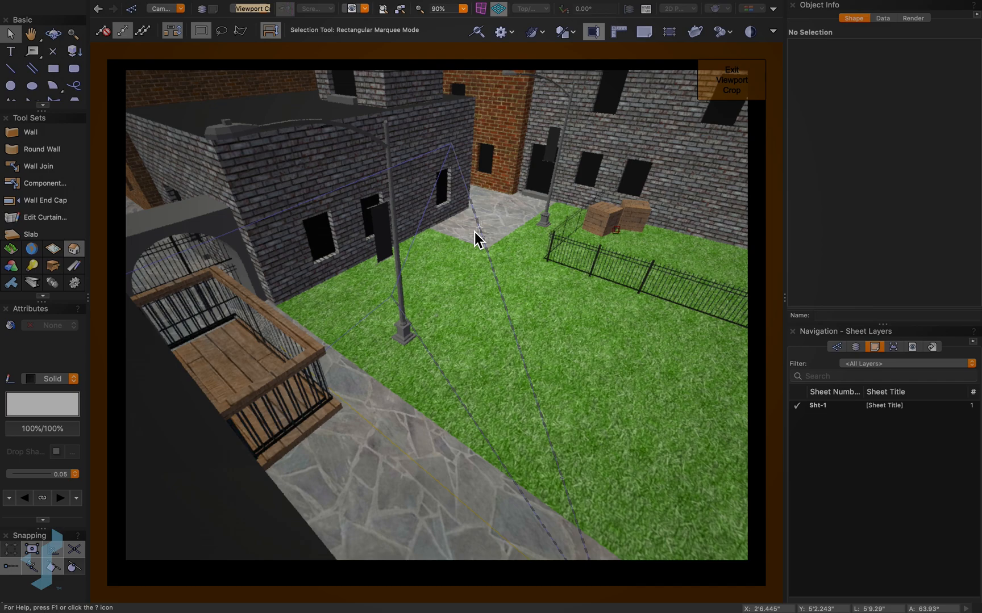
mouse_move(489, 235)
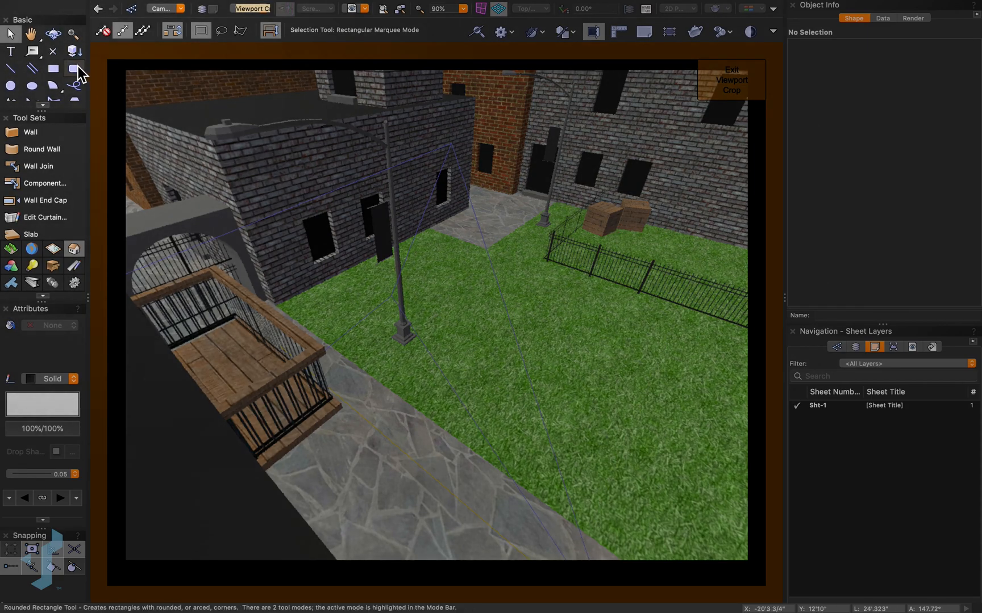
Step: Draw a rounded rectangle about 33'8" by 22'2" framing the courtyard scene as the crop outline
left_click(74, 68)
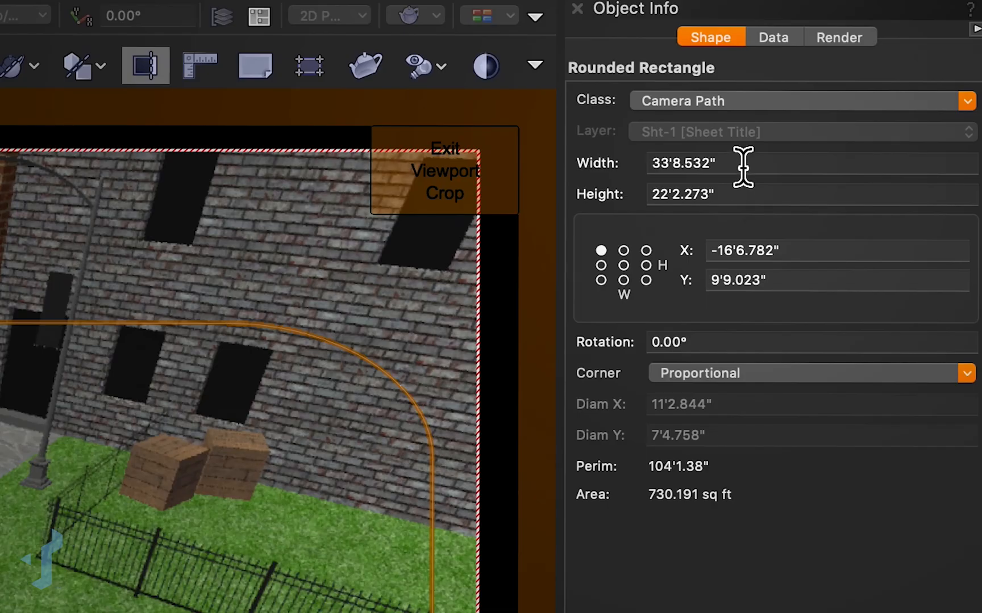
mouse_move(738, 200)
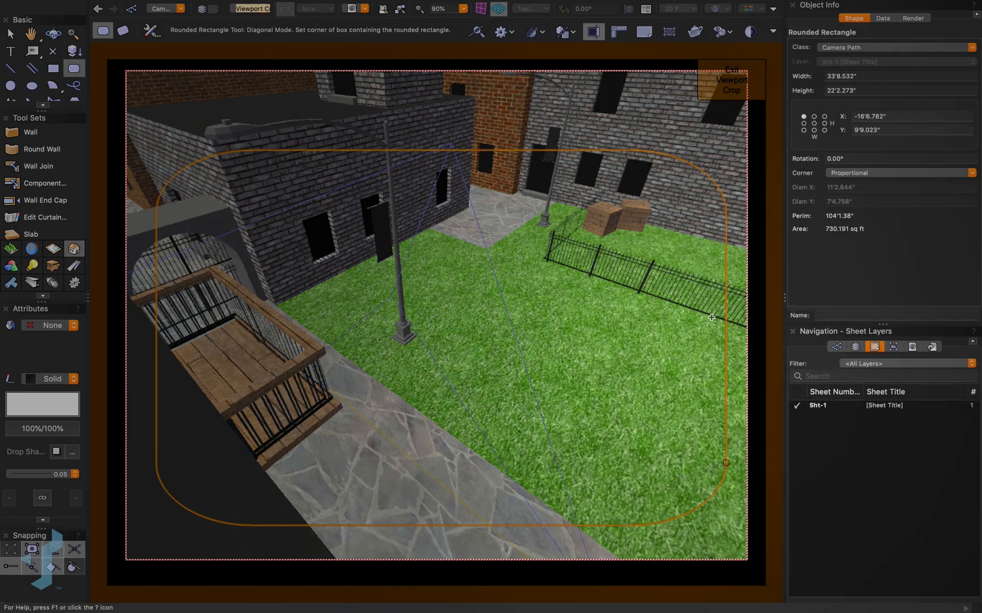
mouse_move(678, 299)
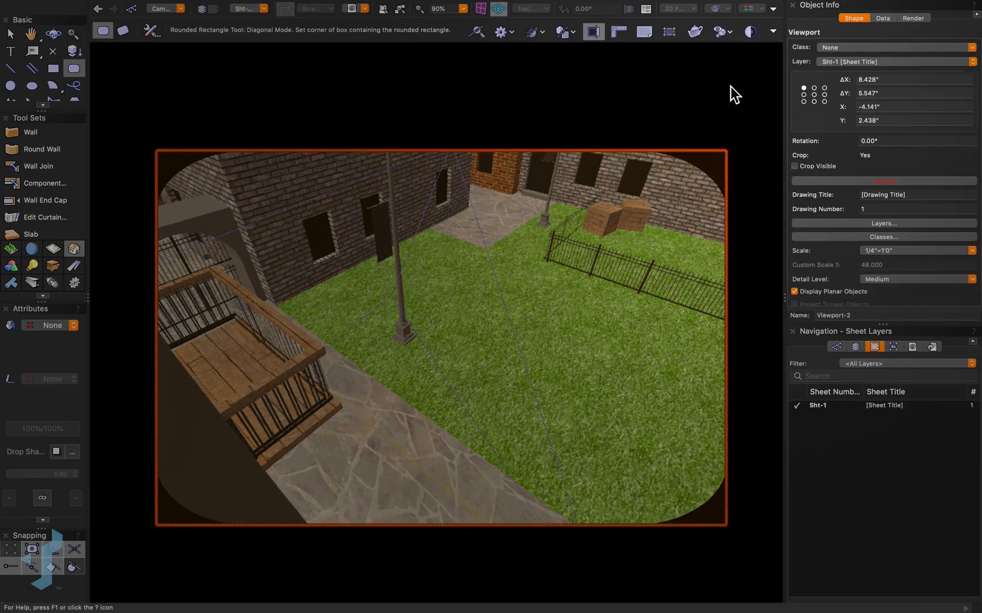
Step: Exit the crop, refresh the viewport and zoom out to show the whole sheet (Cmd+4)
scroll("up", 3)
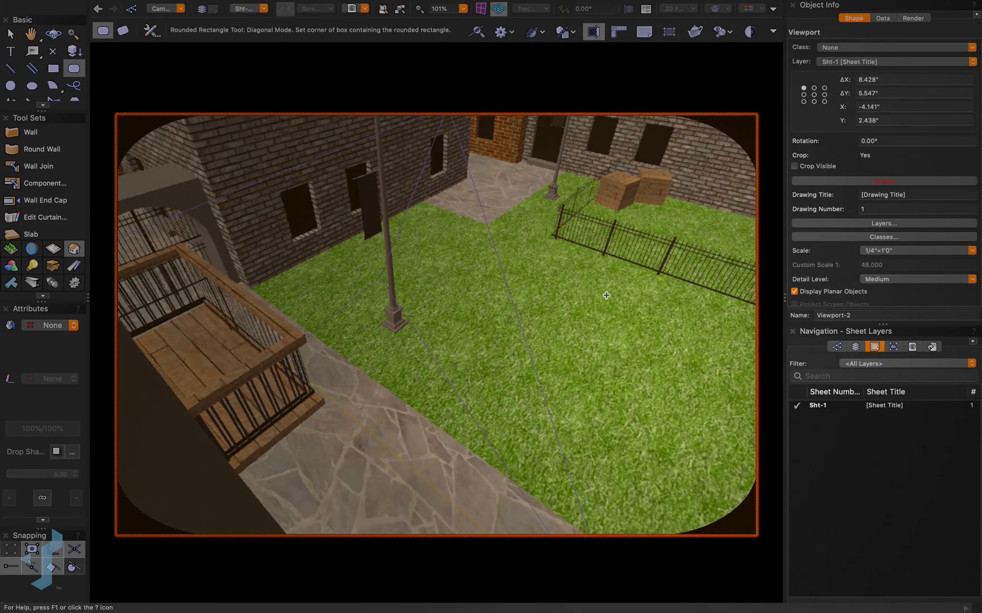
mouse_move(658, 361)
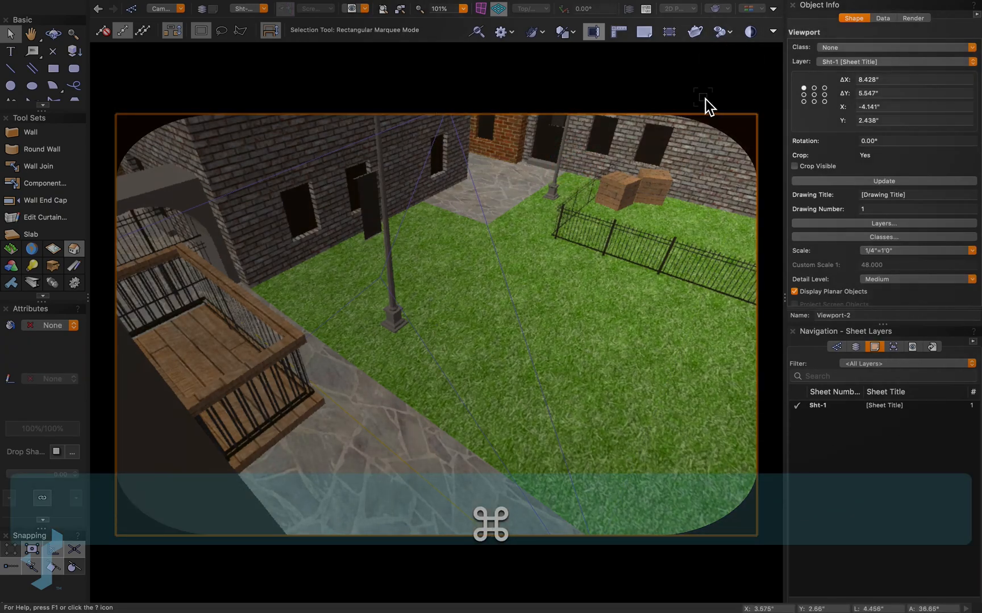
key("cmd+4")
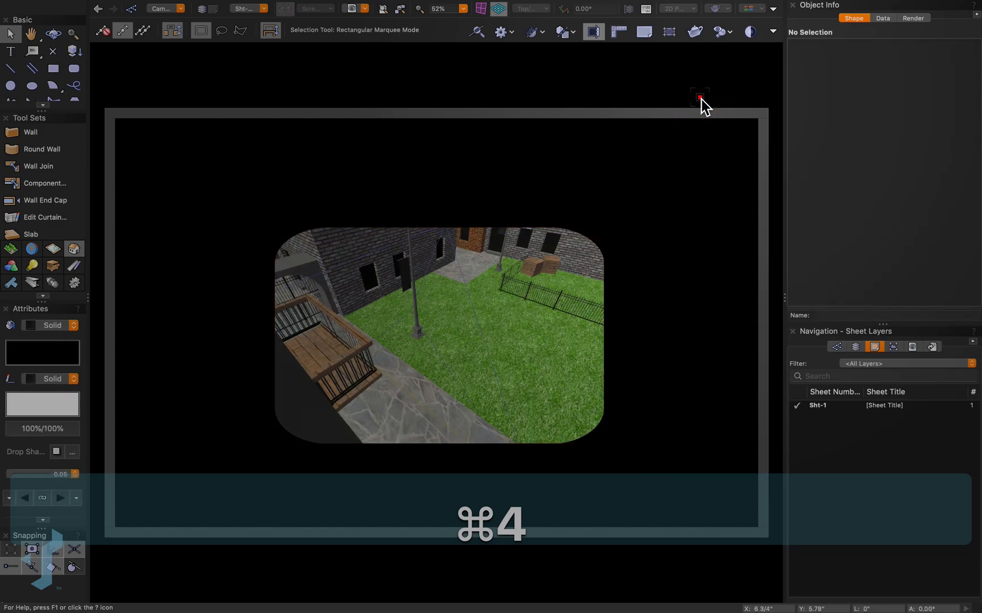